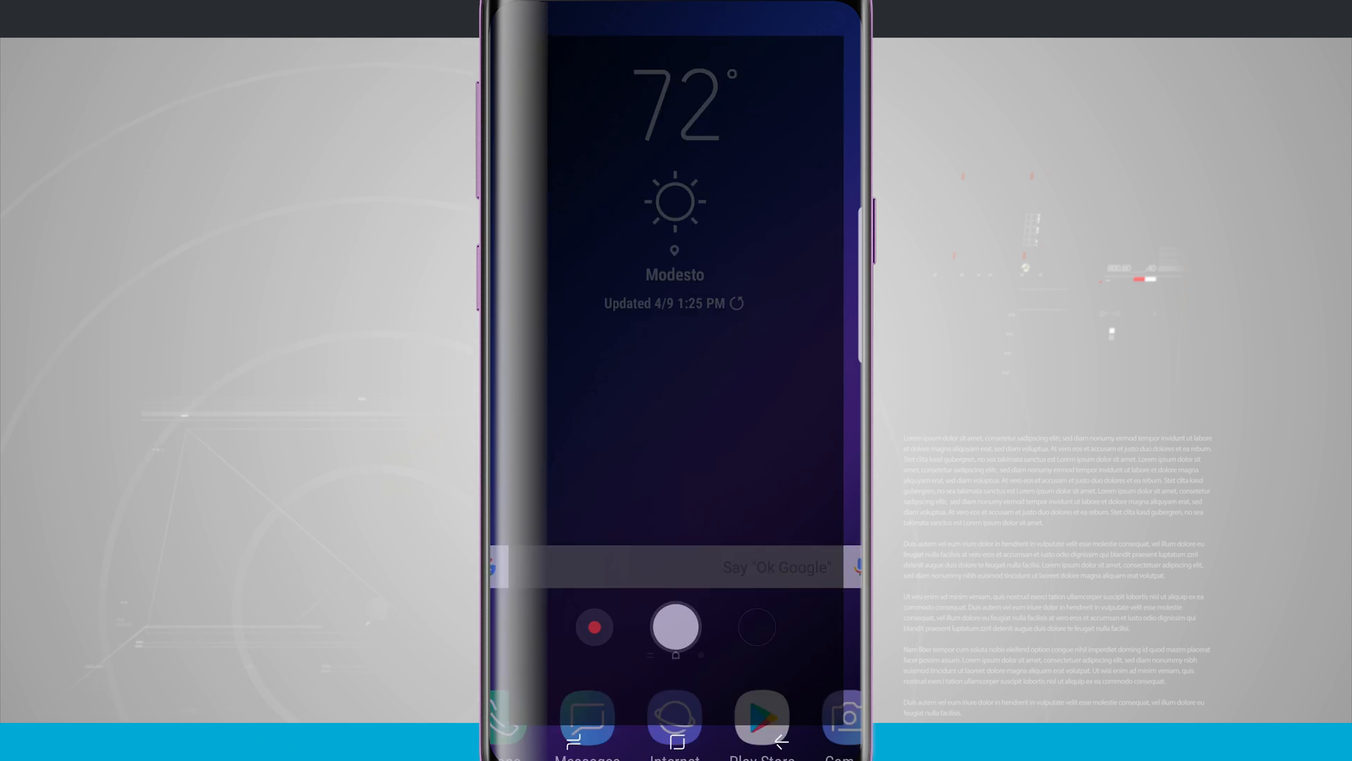
# - Wake the Galaxy S9 from the always-on display and launch the Camera app
pyautogui.click(849, 716)
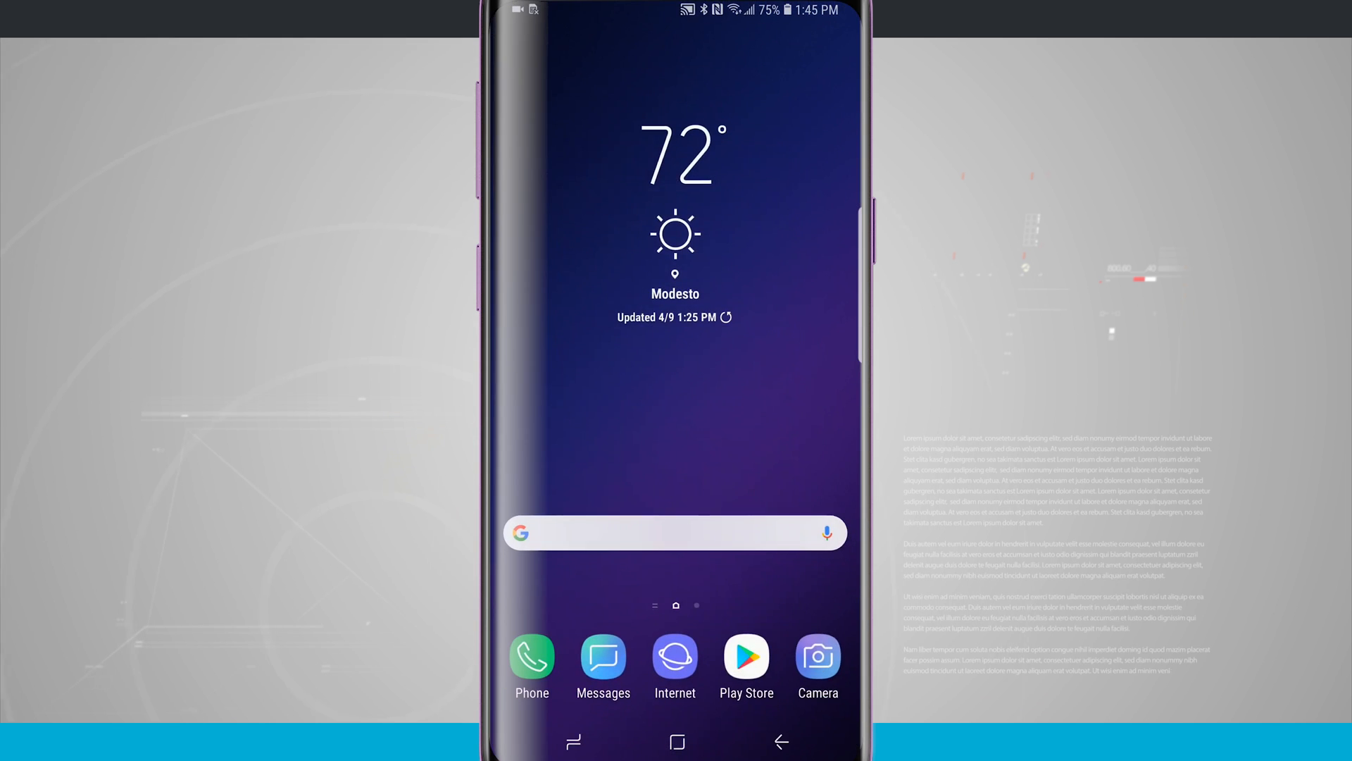
pyautogui.click(746, 657)
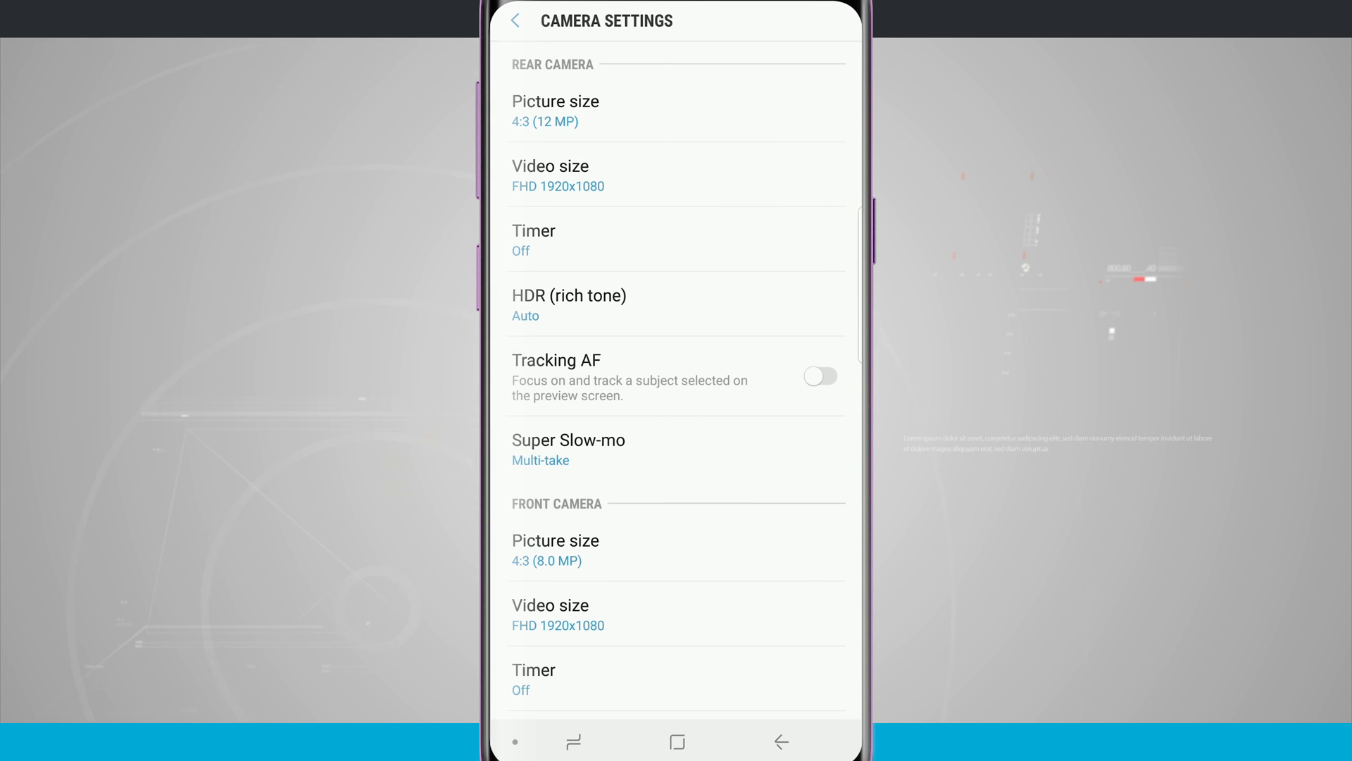
# - Scroll the camera settings down to the general options, including the Quick launch toggle
pyautogui.scroll(-3)
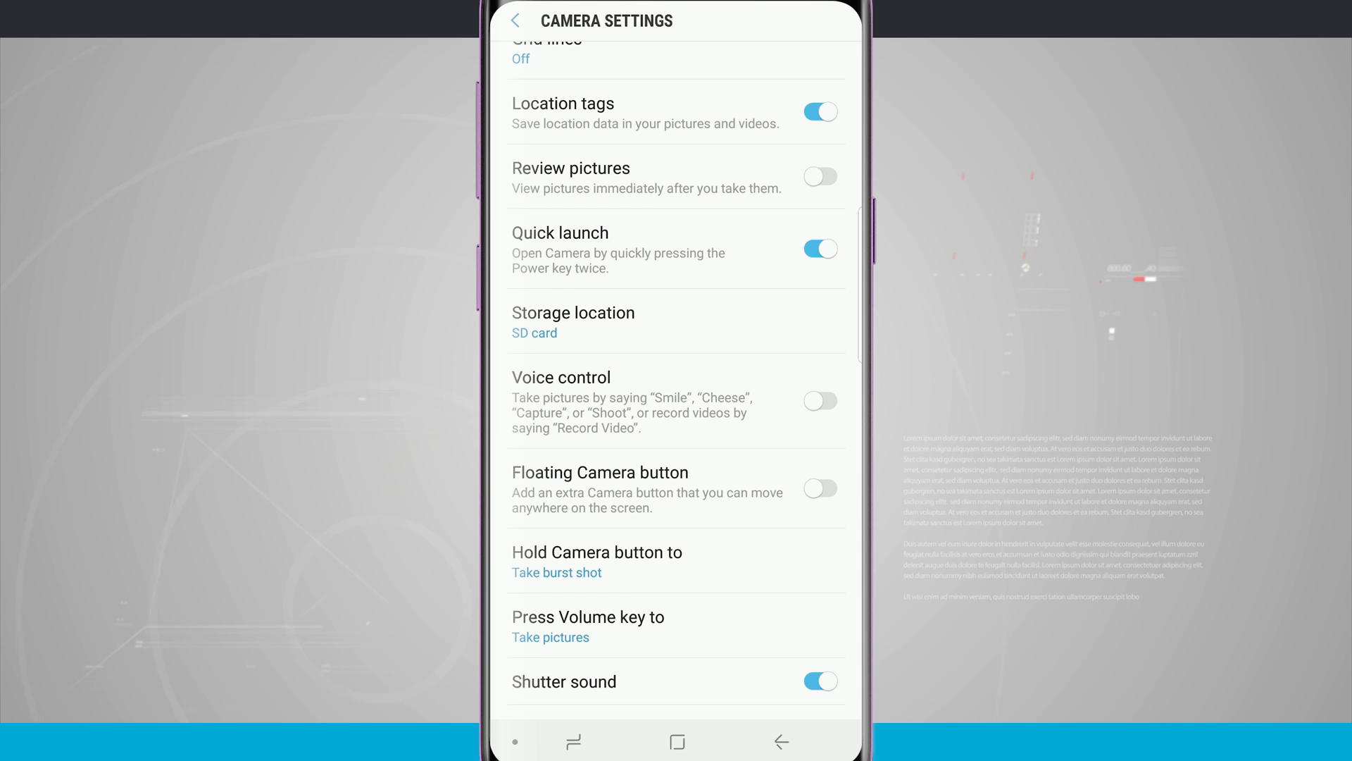
pyautogui.click(821, 249)
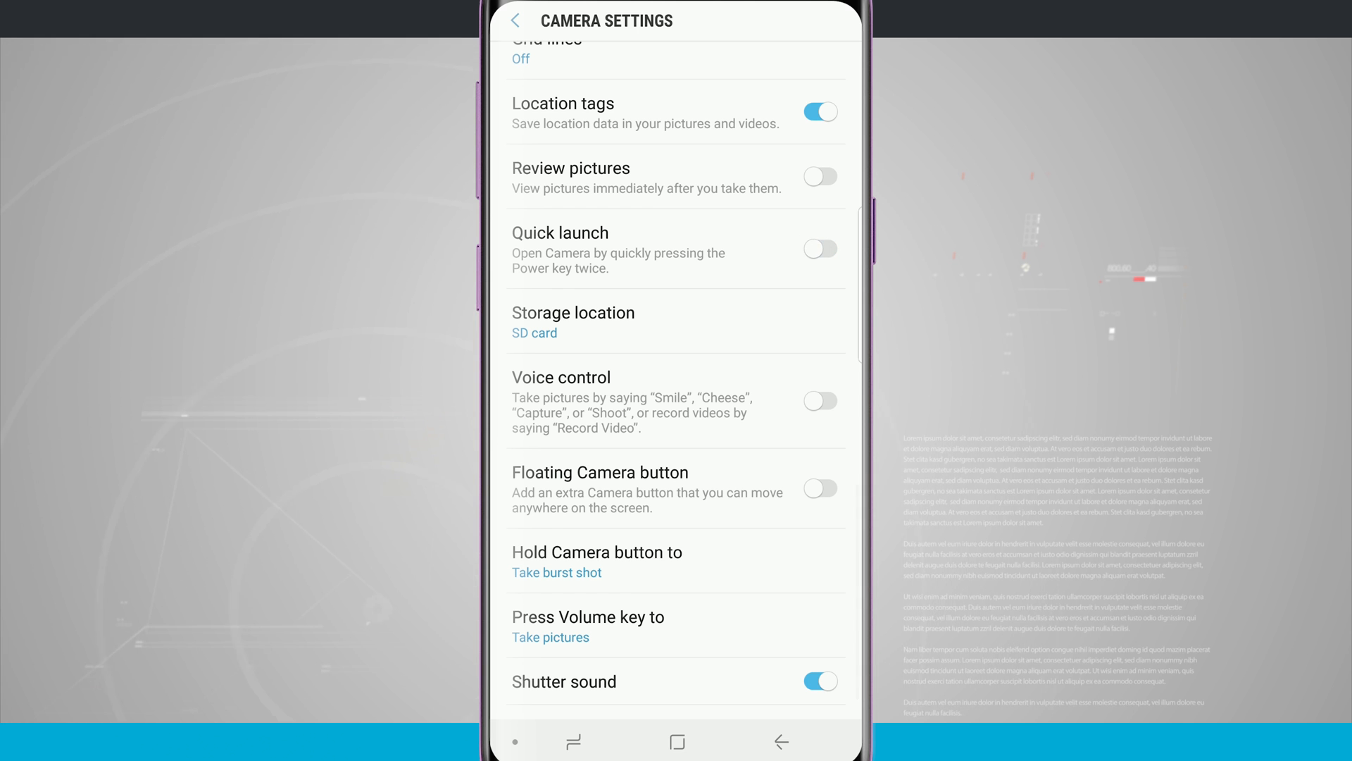
pyautogui.click(820, 247)
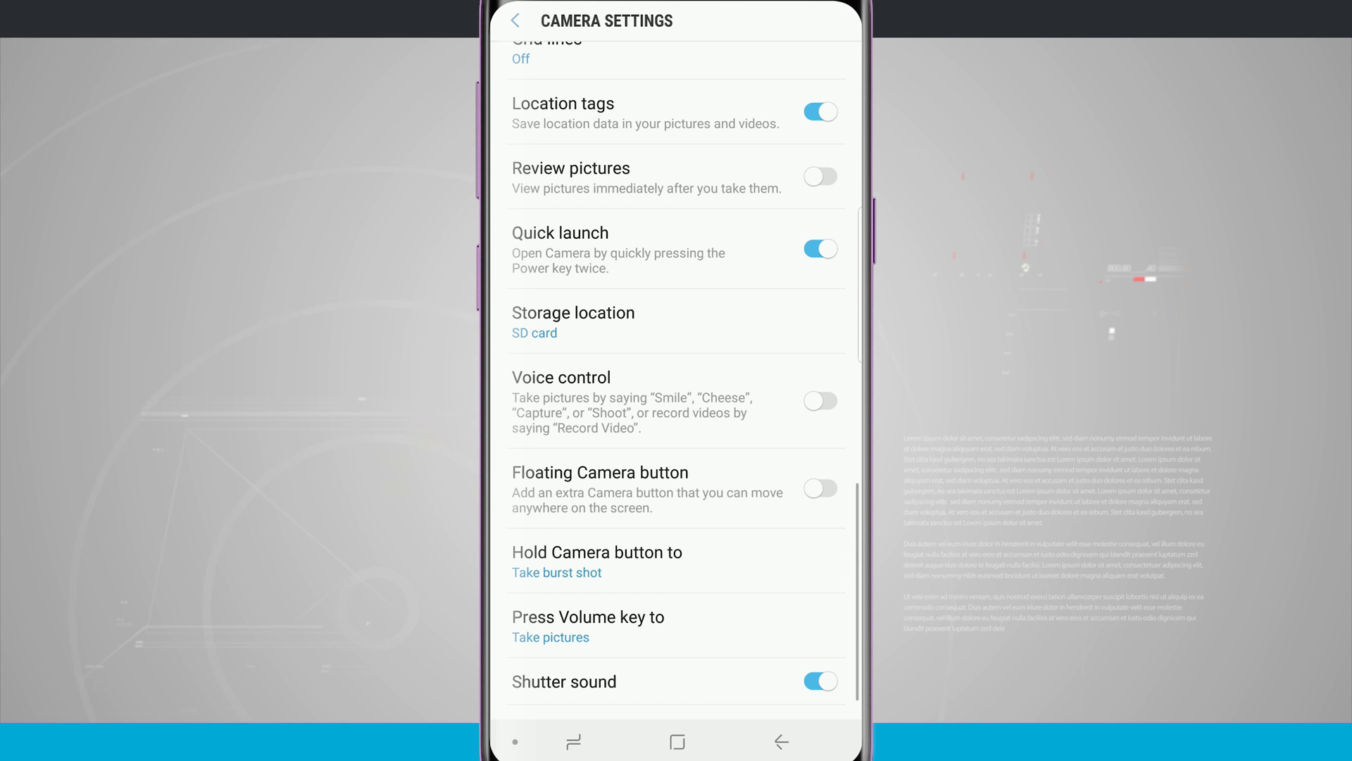